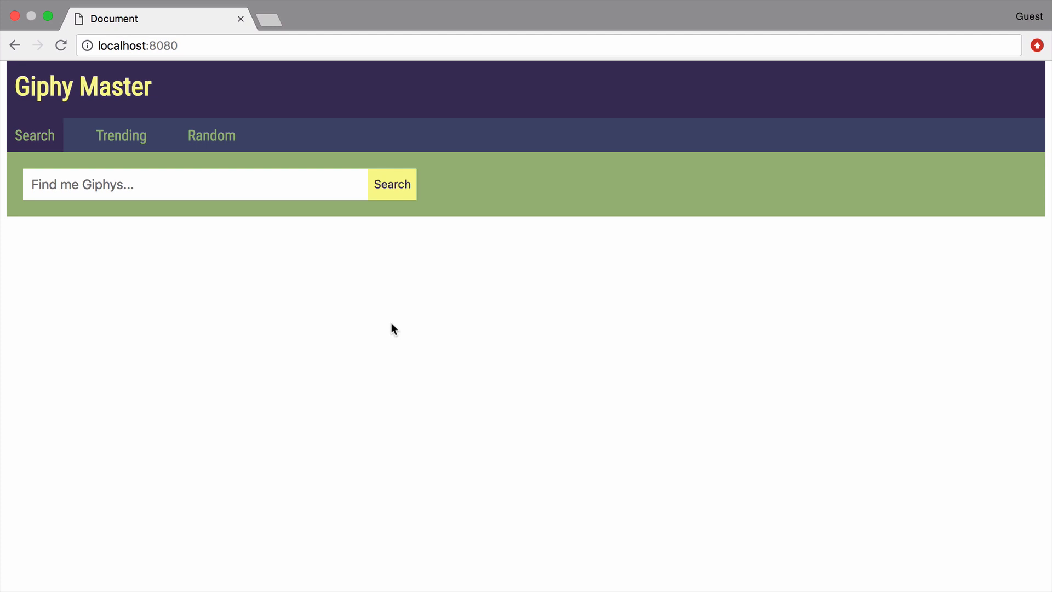
{"action": "mouse_move", "coordinate": [396, 276]}
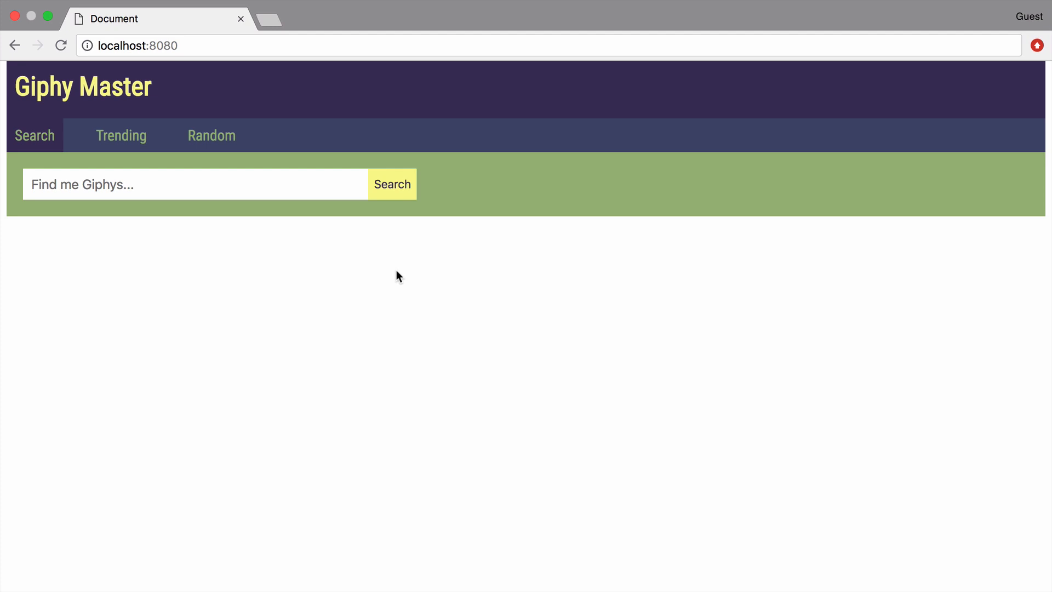
{"action": "mouse_move", "coordinate": [610, 265]}
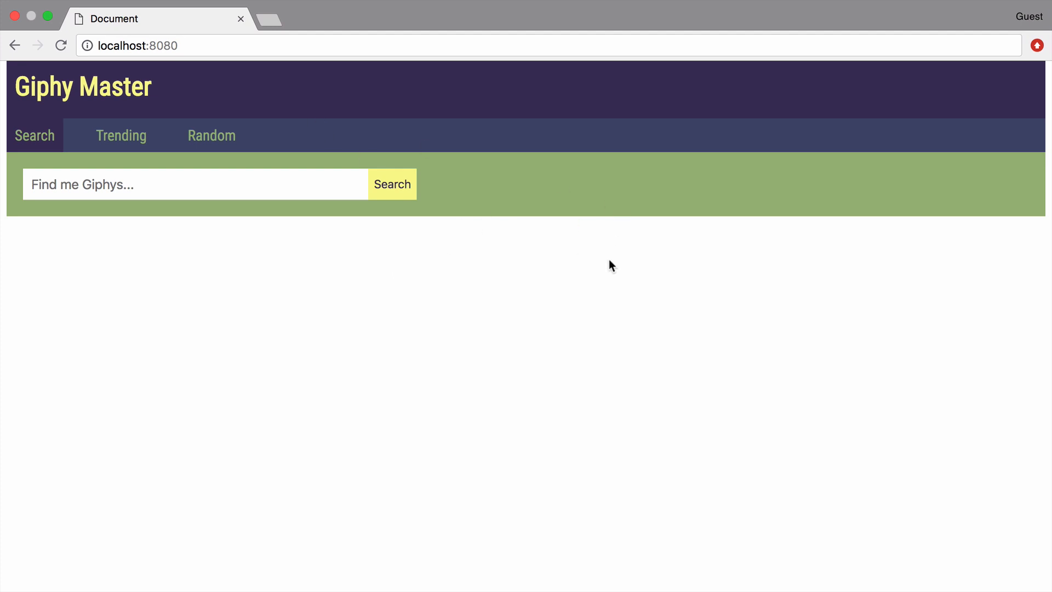
{"action": "mouse_move", "coordinate": [223, 298]}
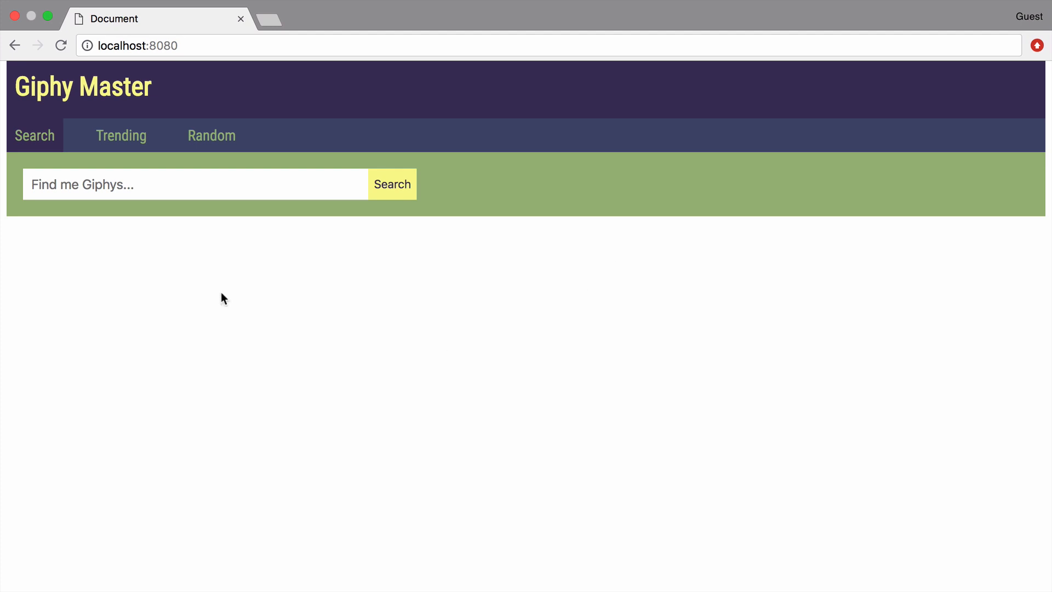
{"action": "mouse_move", "coordinate": [79, 136]}
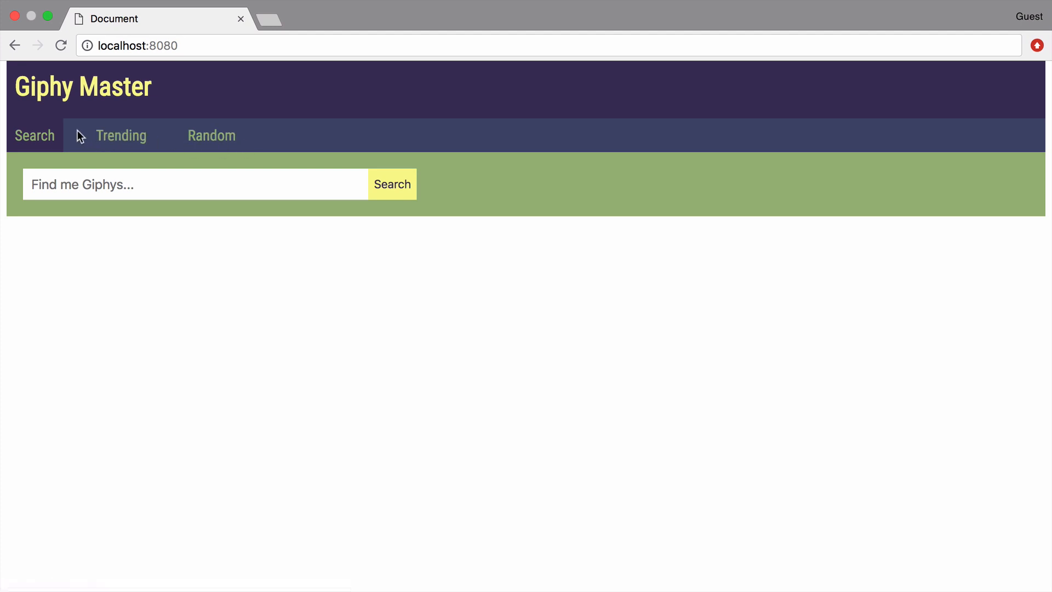
{"action": "mouse_move", "coordinate": [42, 156]}
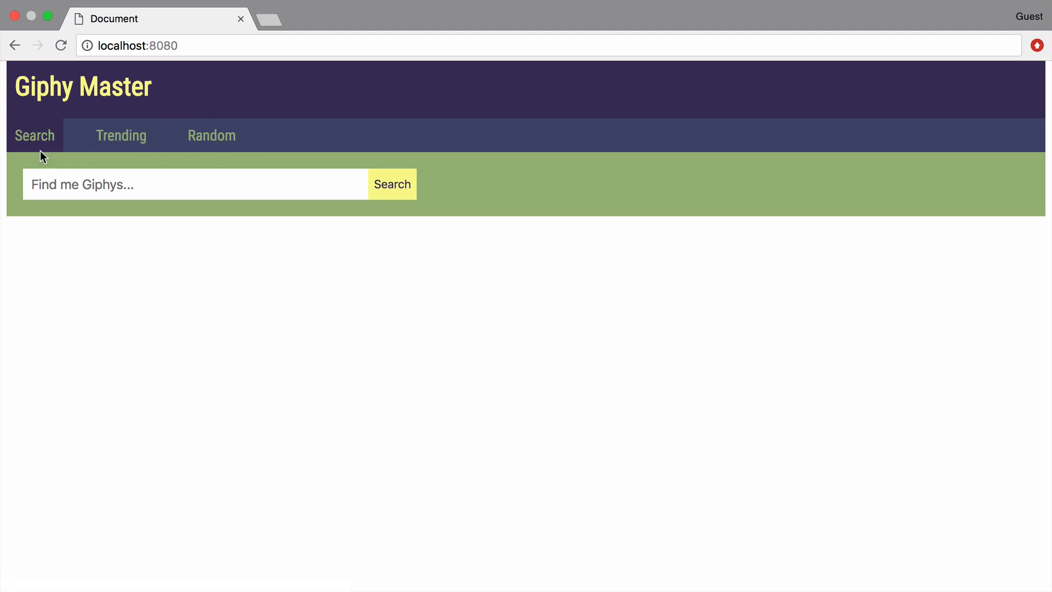
{"action": "mouse_move", "coordinate": [46, 152]}
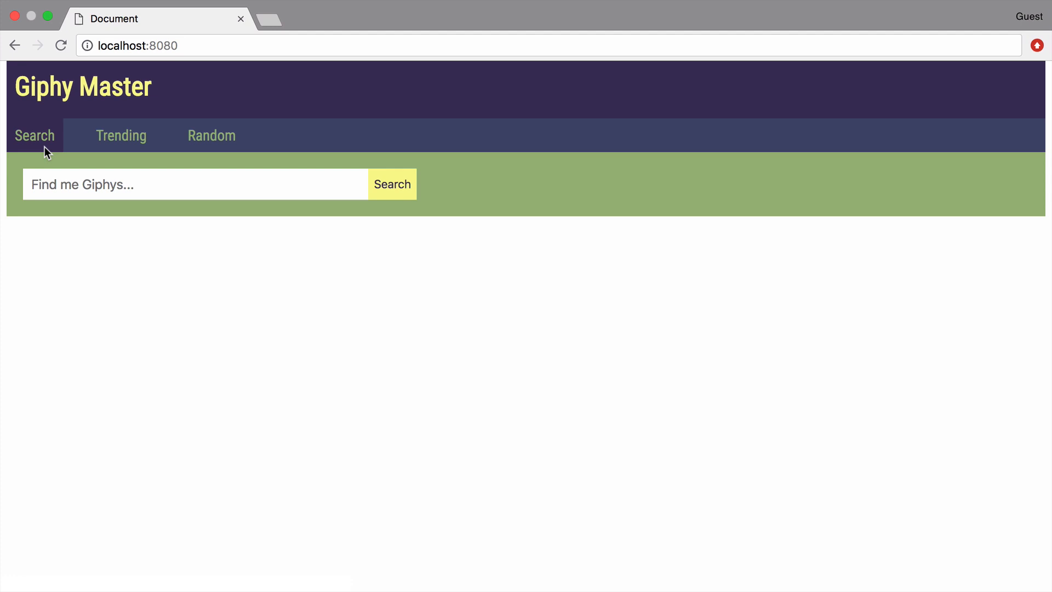
{"action": "mouse_move", "coordinate": [211, 154]}
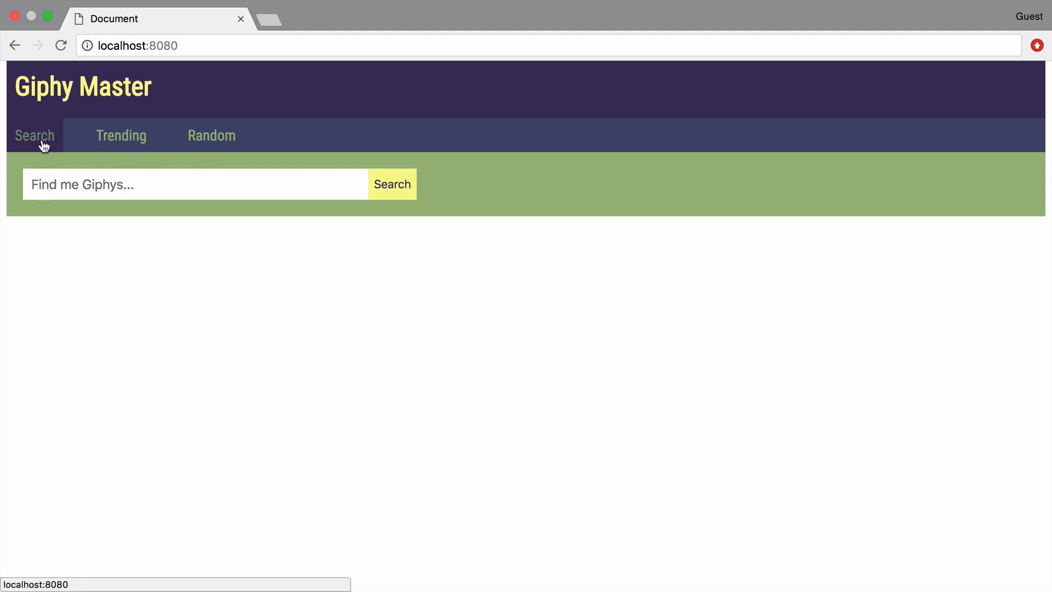
{"action": "mouse_move", "coordinate": [210, 135]}
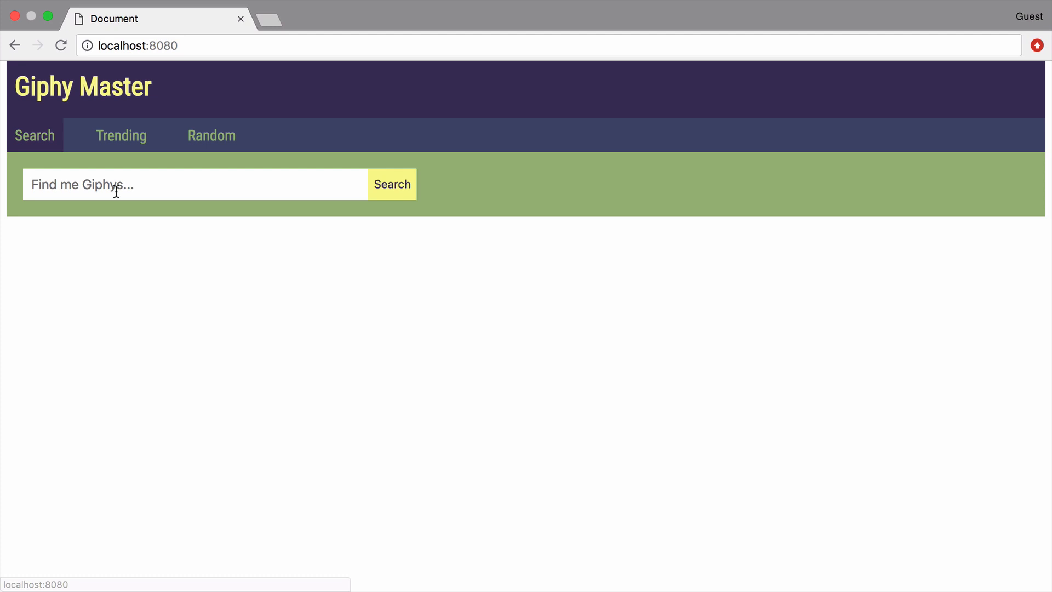
Step: Enter 'dale' into the 'Find me Giphys...' search field to begin the daleks query
{"action": "type", "text": "da"}
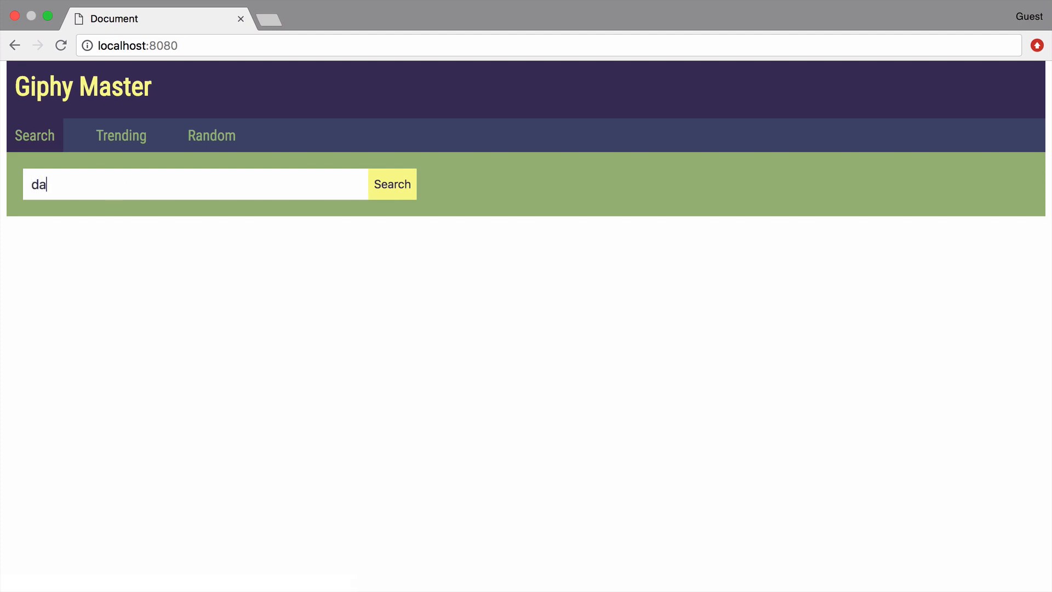
{"action": "type", "text": "le"}
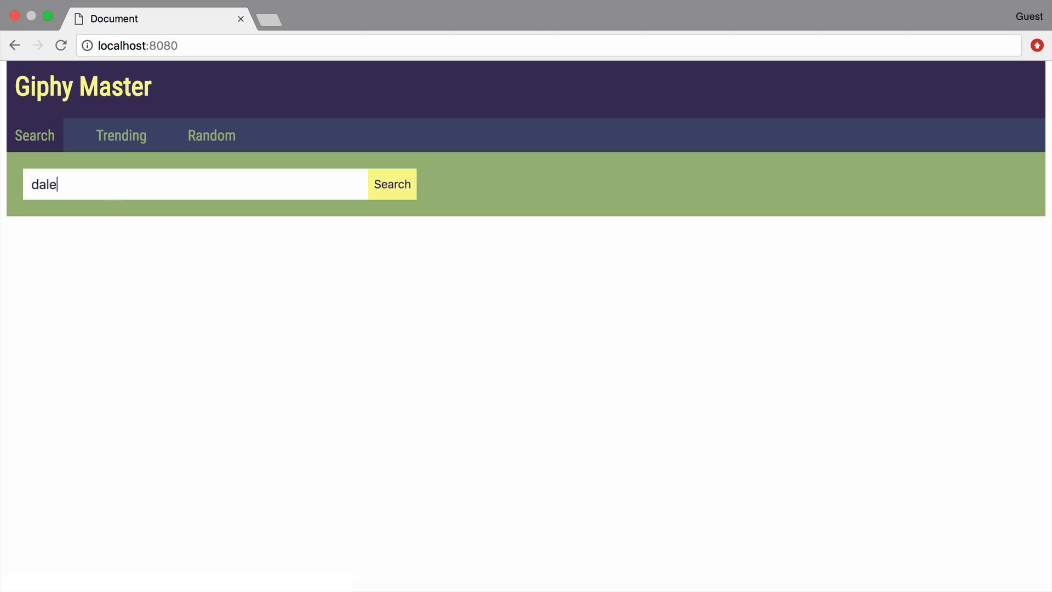
{"action": "left_click", "coordinate": [393, 184]}
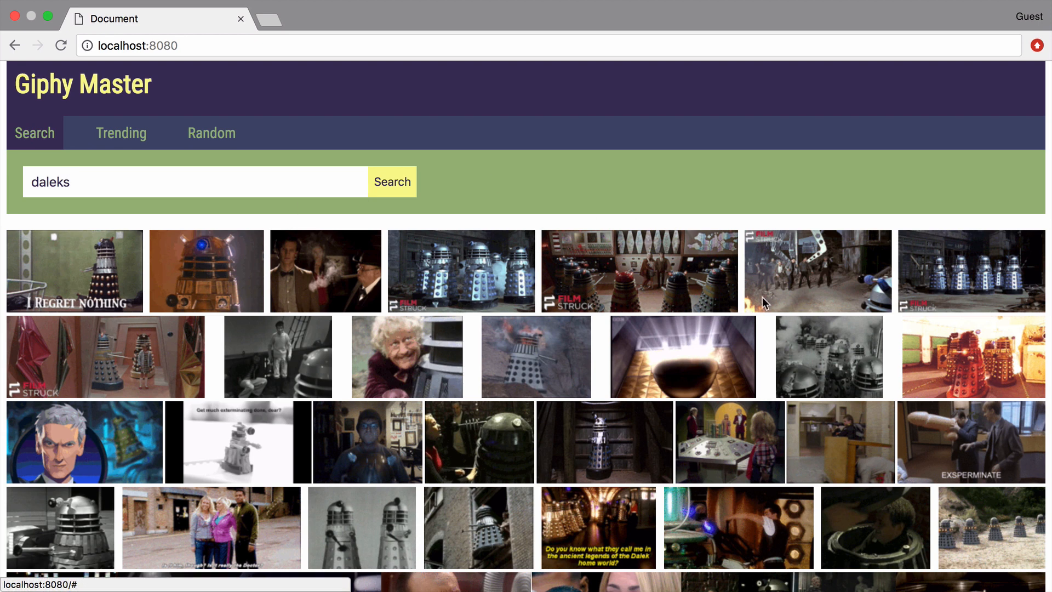
{"action": "mouse_move", "coordinate": [474, 321]}
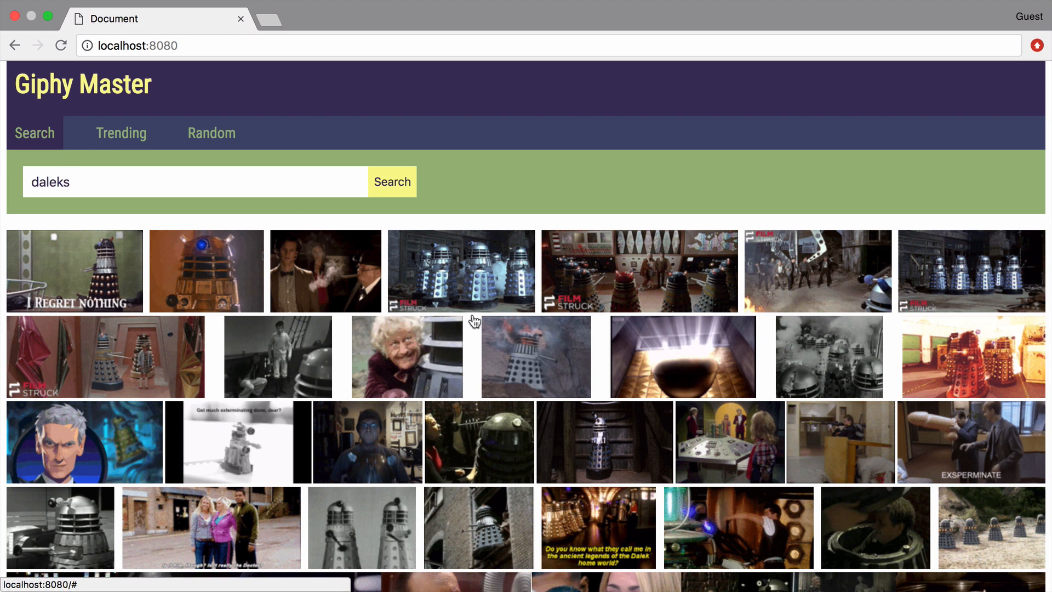
{"action": "mouse_move", "coordinate": [421, 287]}
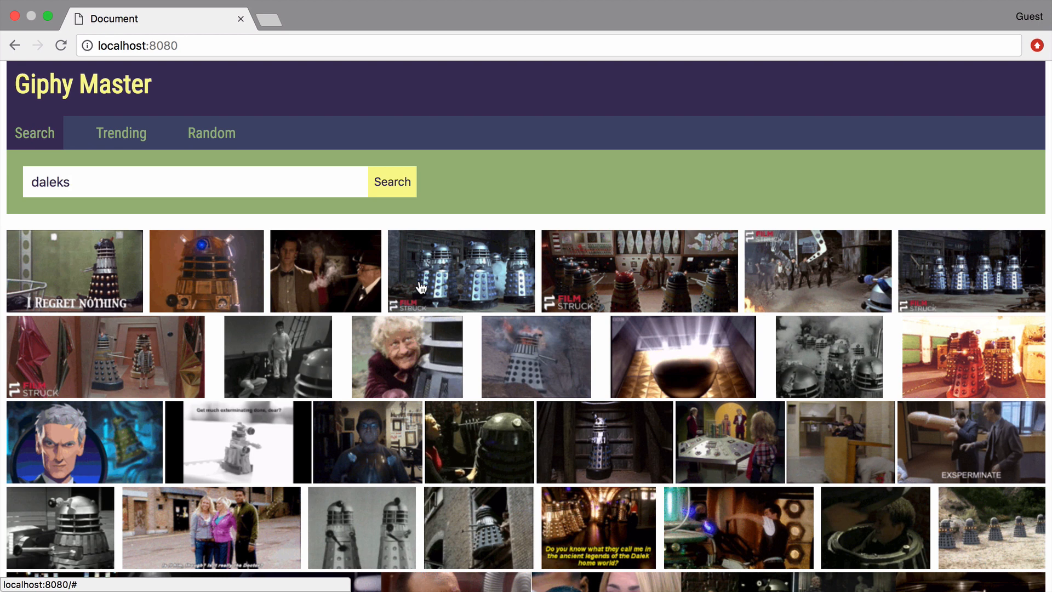
{"action": "mouse_move", "coordinate": [638, 288]}
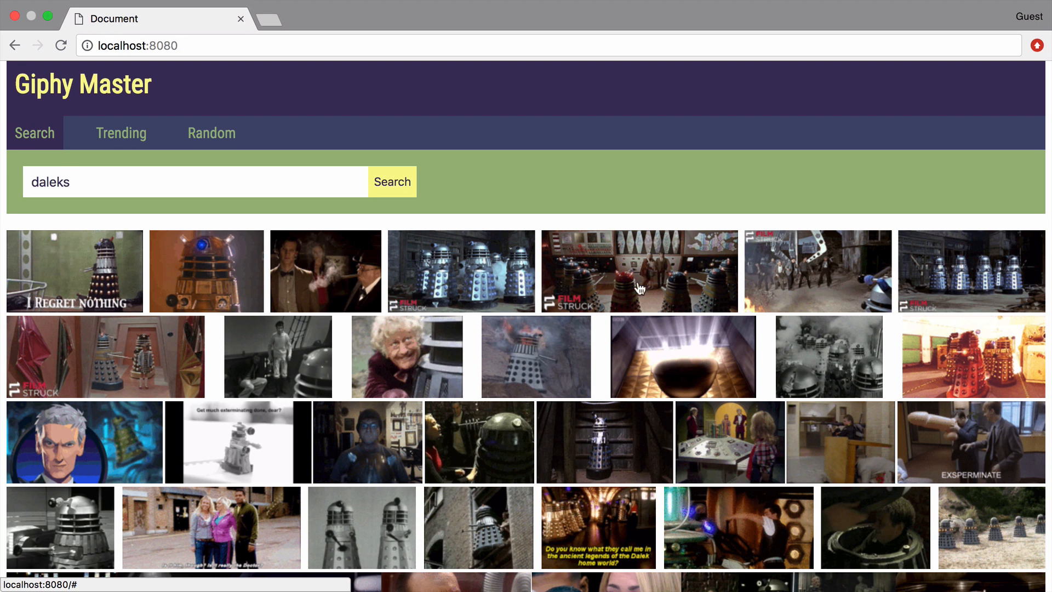